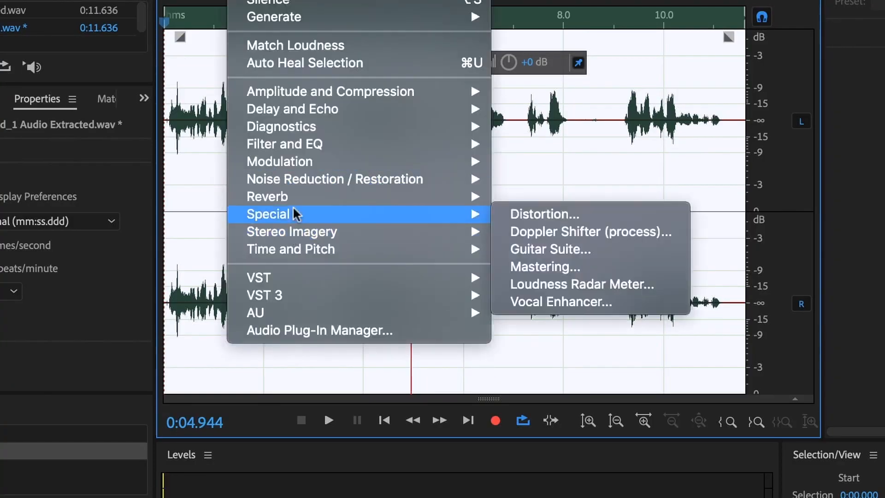
Open Audition's Mastering effect dialog and check its Presets dropdown
click(548, 266)
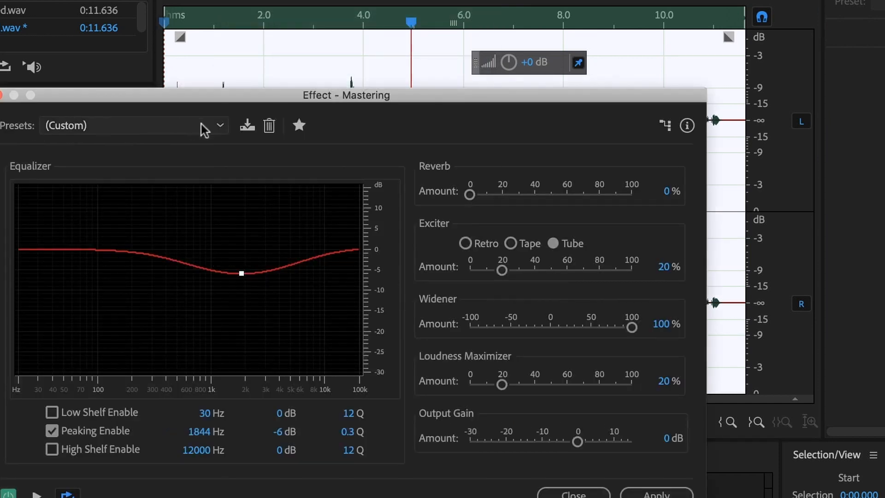
click(572, 493)
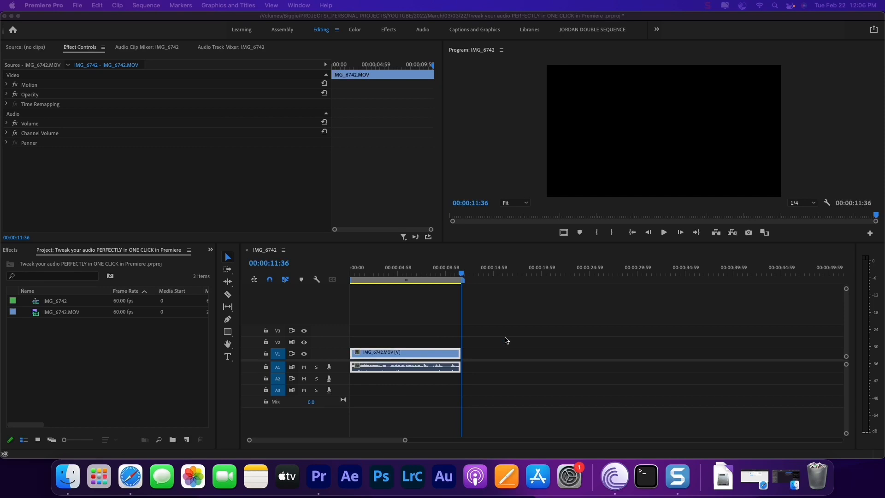
mouse_move(475, 297)
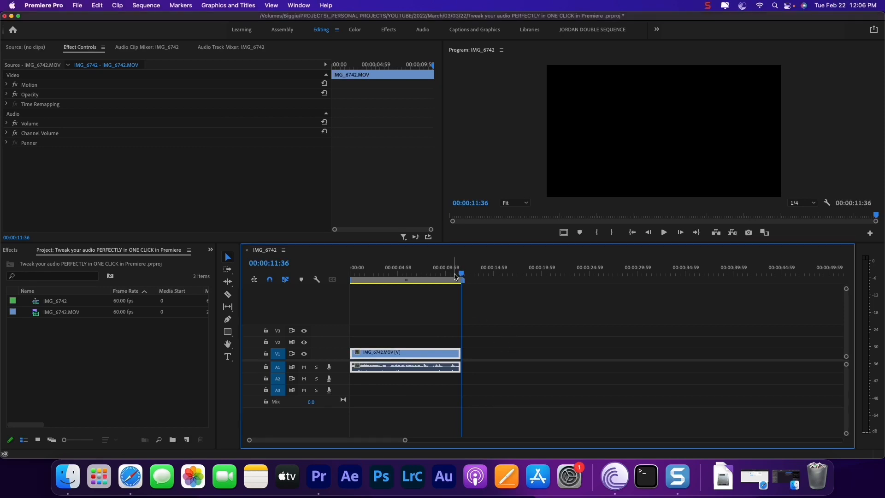
Return the playhead to the start and play the IMG_6742.MOV clip
click(455, 276)
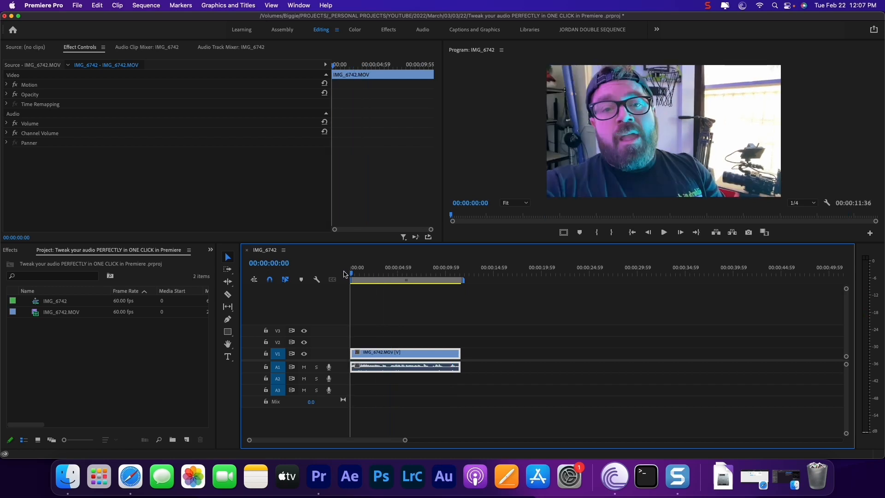
mouse_move(868, 307)
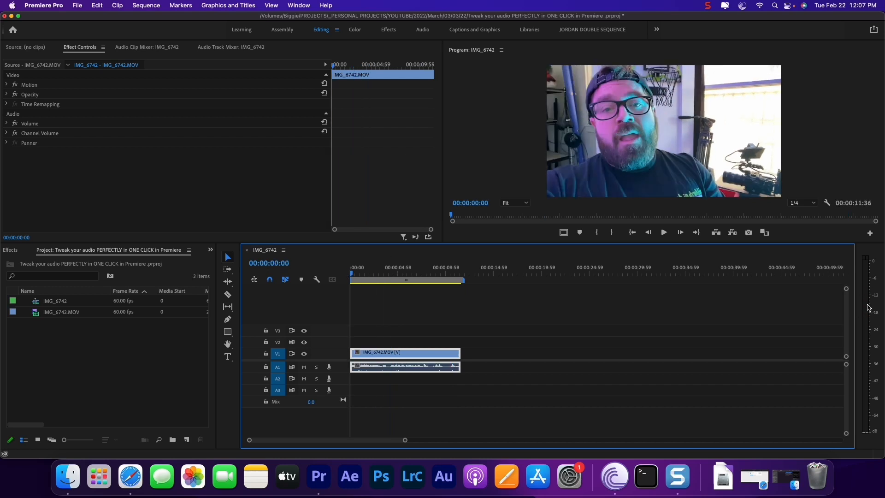
mouse_move(626, 314)
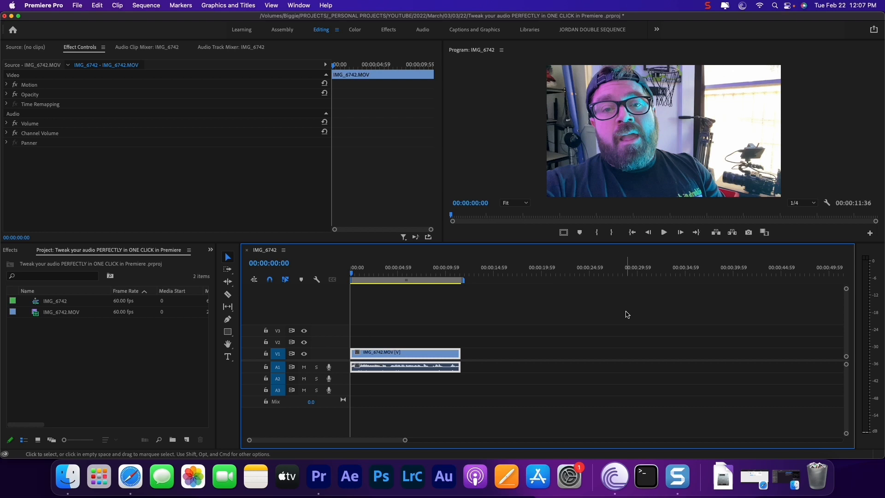
click(680, 232)
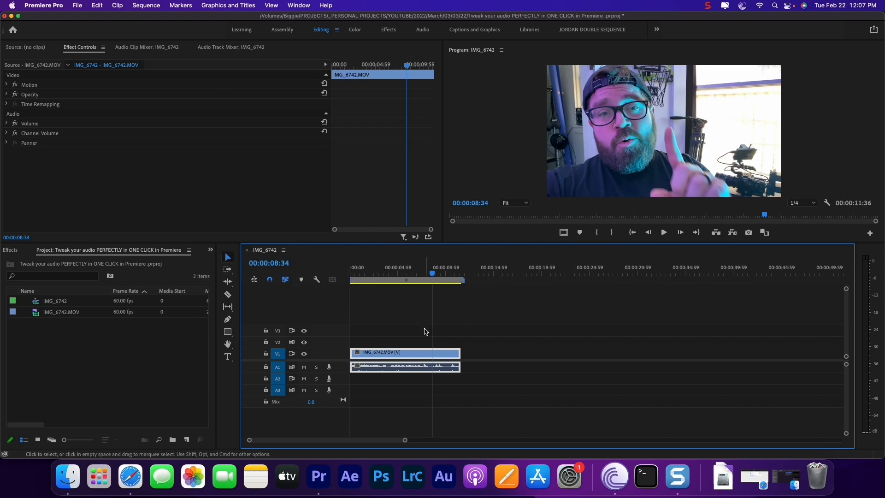
click(415, 273)
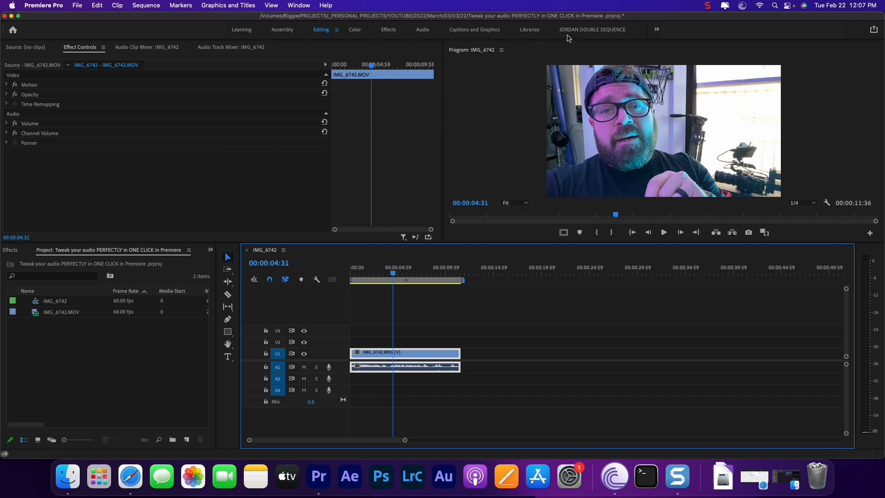
mouse_move(298, 31)
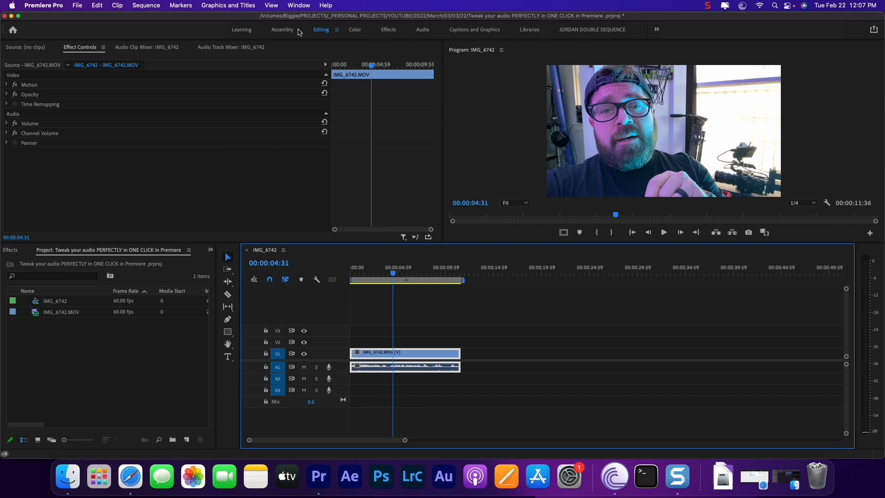
mouse_move(384, 38)
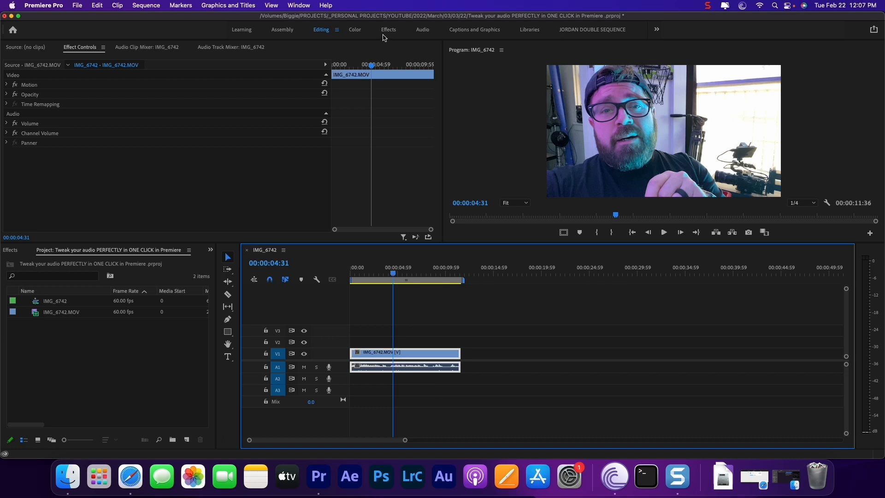
mouse_move(361, 35)
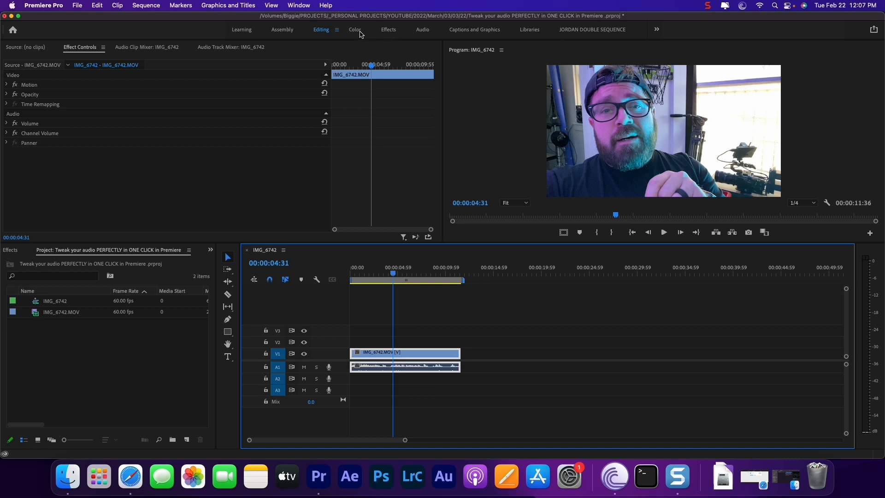
mouse_move(388, 31)
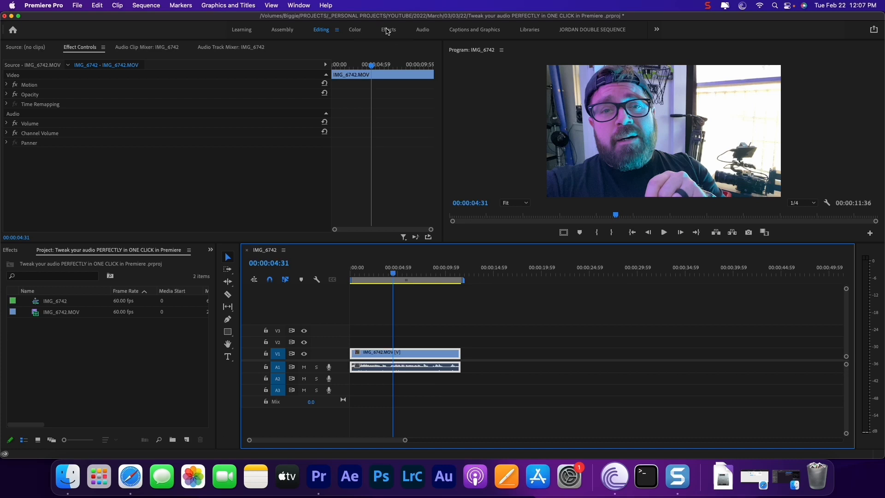
Switch Premiere Pro to the Effects workspace layout
click(388, 30)
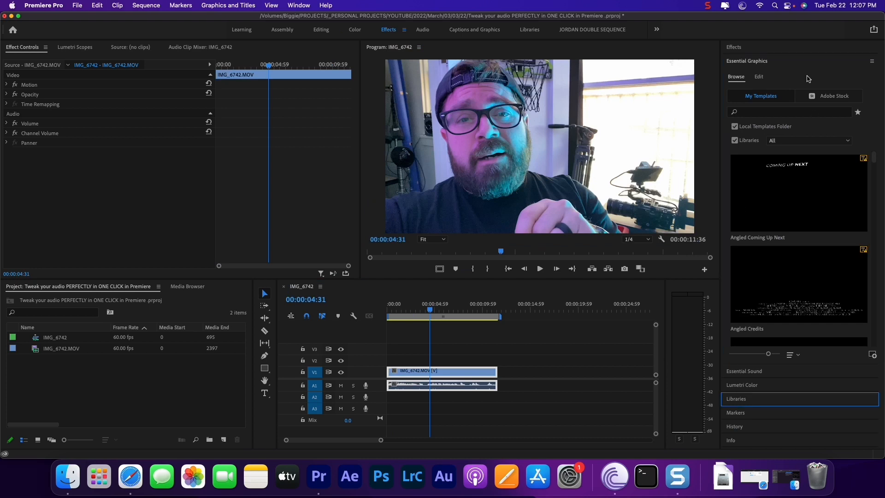
mouse_move(784, 68)
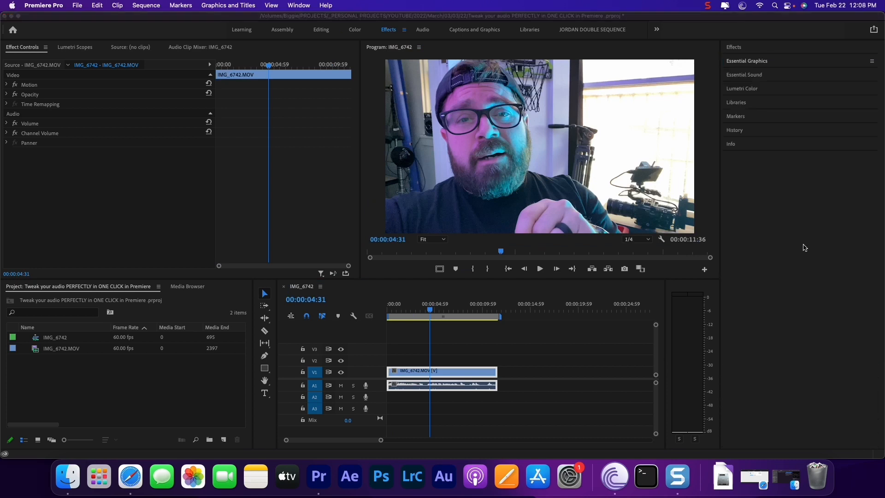
mouse_move(810, 258)
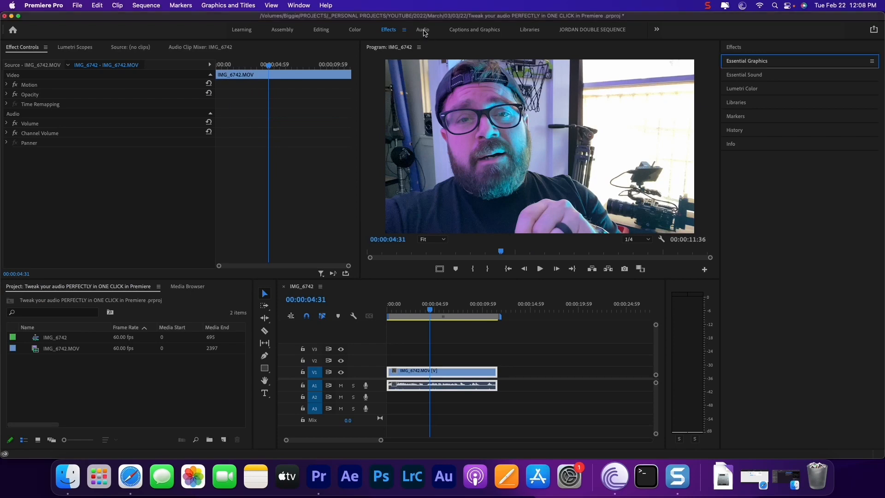
Switch to the Audio workspace and tag IMG_6742.MOV as Dialogue in Essential Sound
click(422, 30)
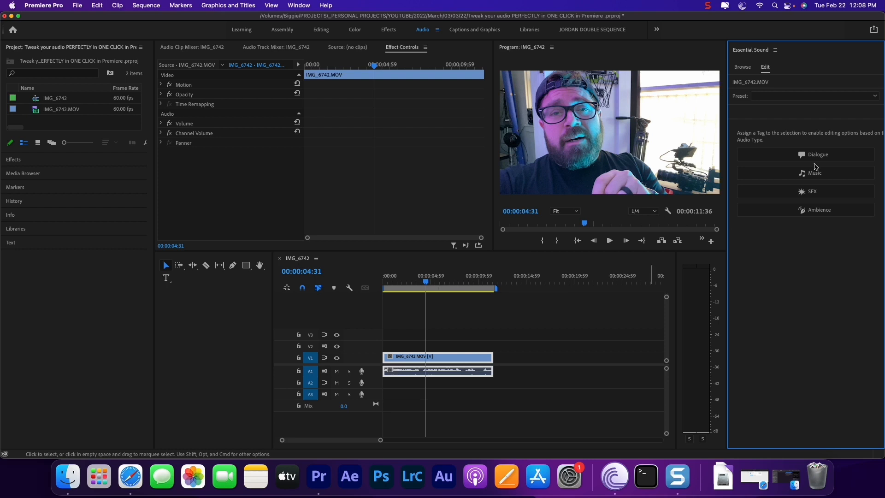
click(817, 154)
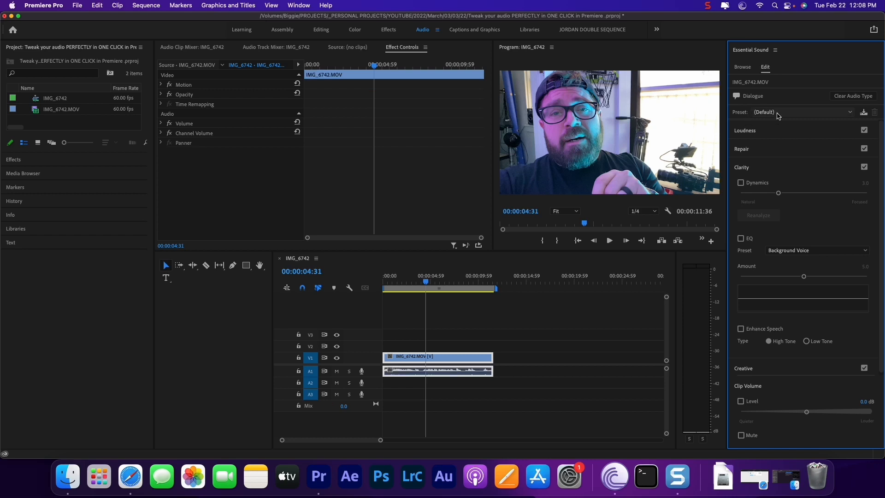
Open the Dialogue Preset dropdown to browse options like Podcast Voice
click(796, 112)
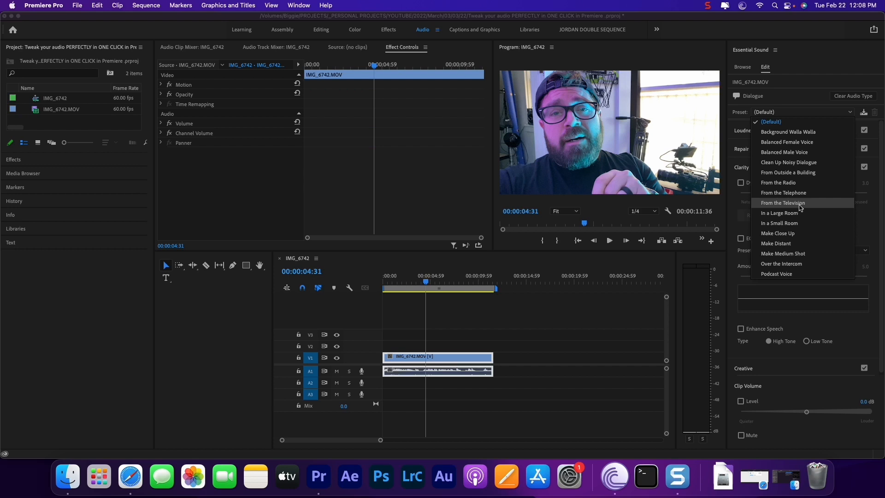
mouse_move(784, 151)
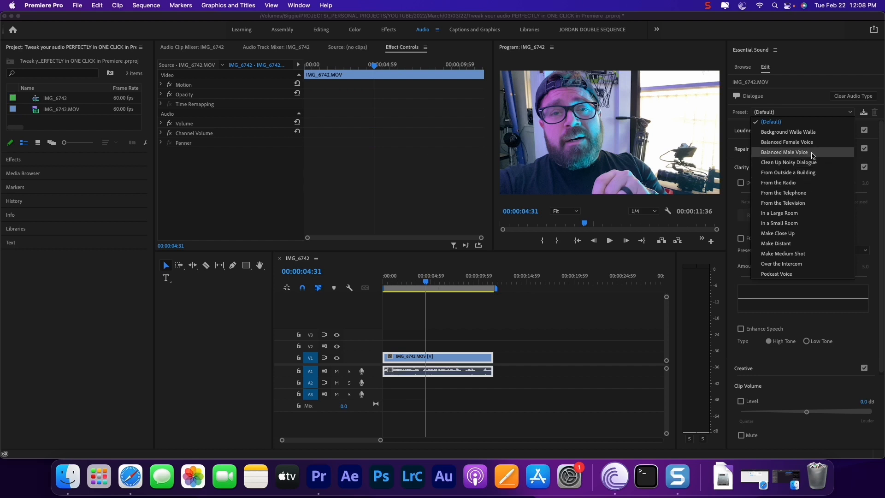
mouse_move(815, 156)
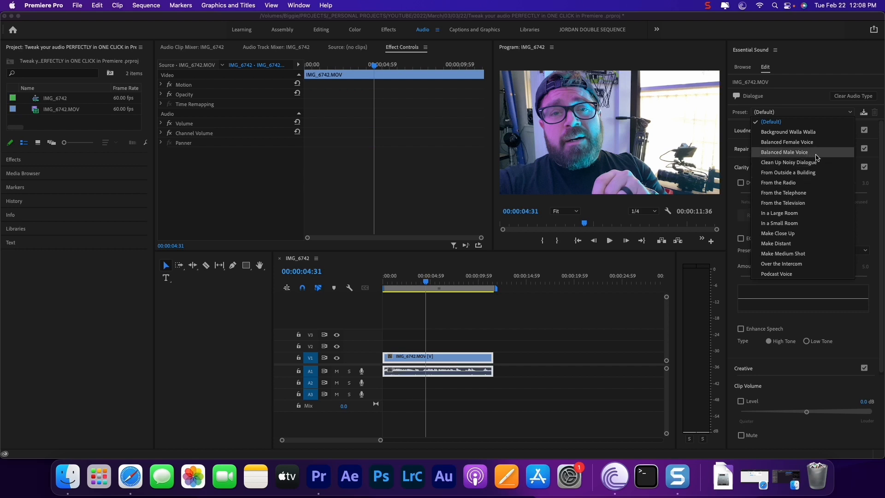
mouse_move(779, 182)
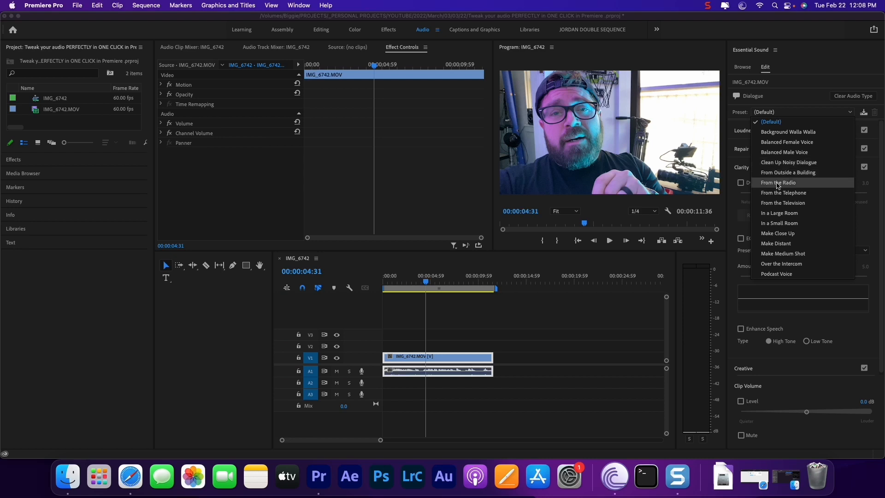
mouse_move(799, 187)
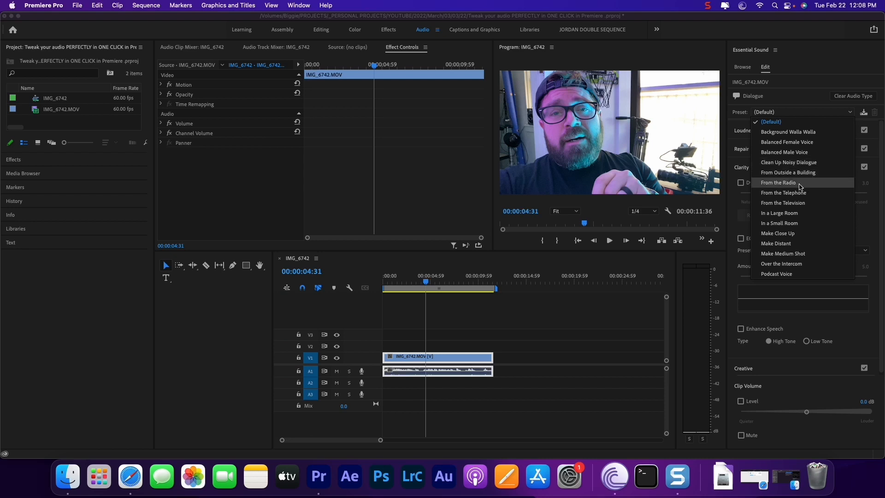
mouse_move(784, 193)
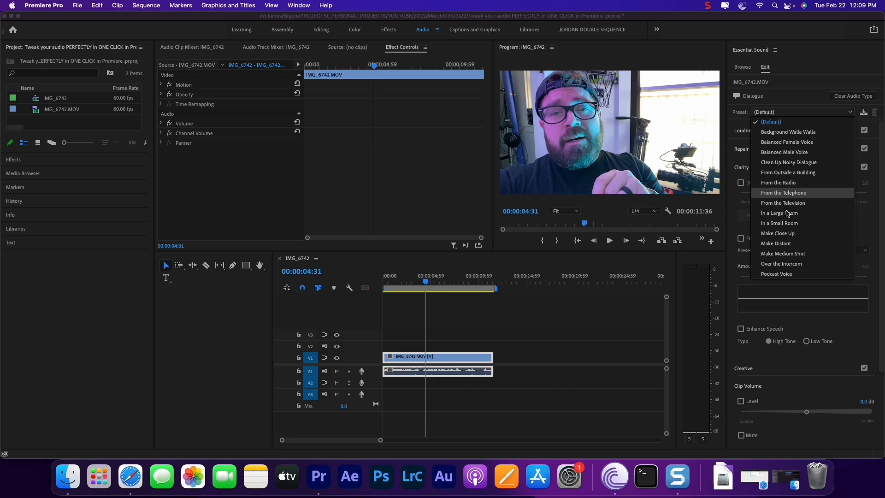
mouse_move(779, 213)
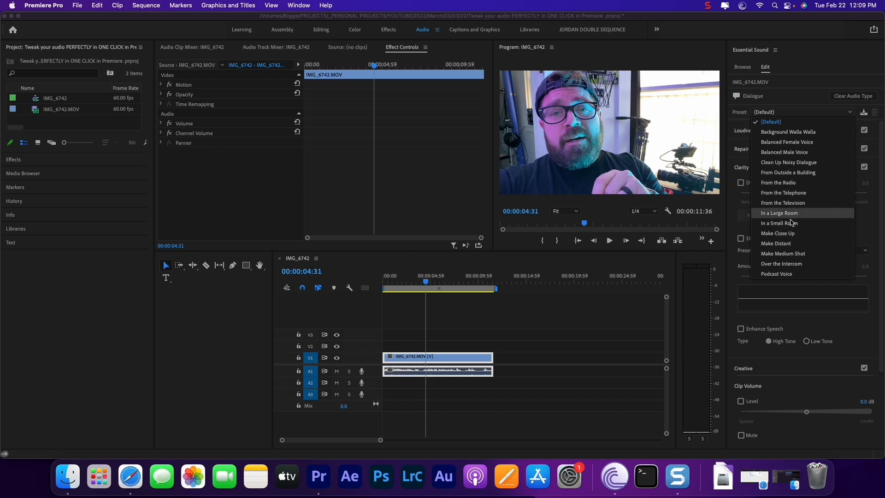
mouse_move(779, 223)
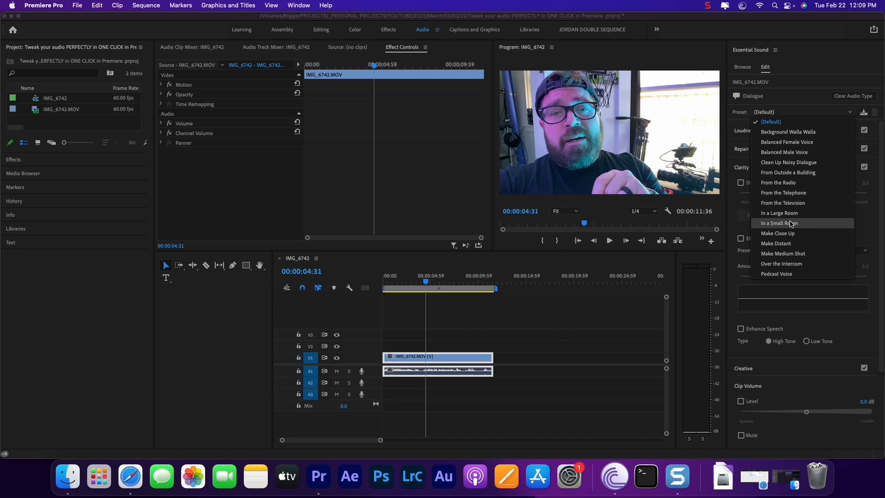
mouse_move(790, 203)
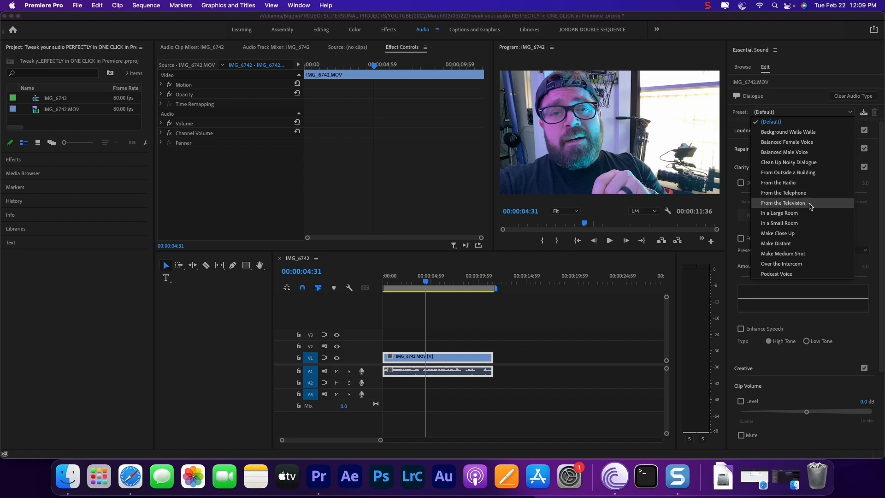
mouse_move(804, 223)
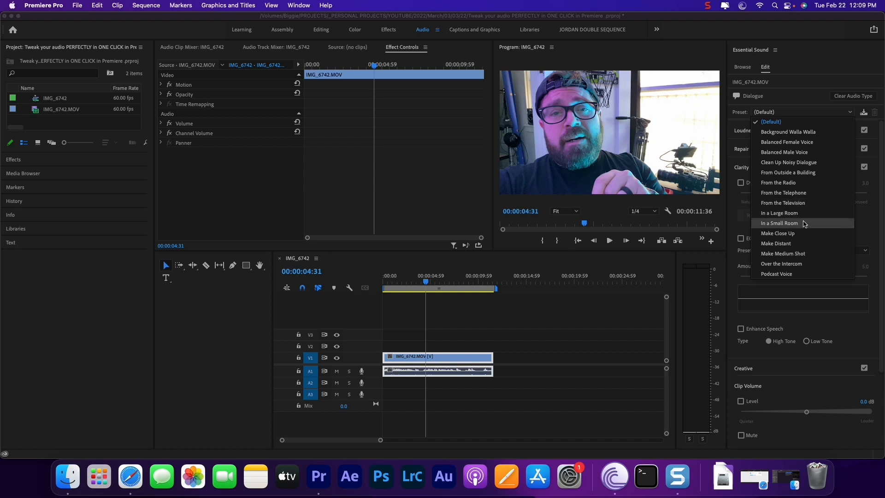
mouse_move(802, 224)
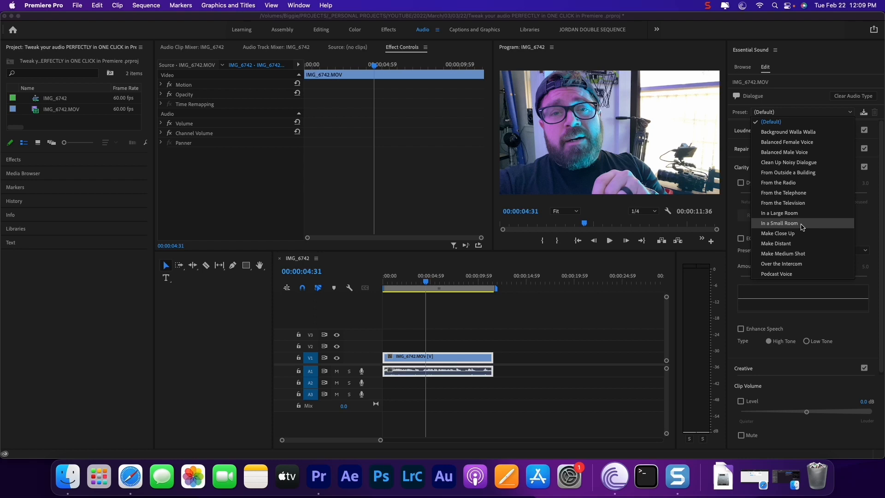
mouse_move(785, 274)
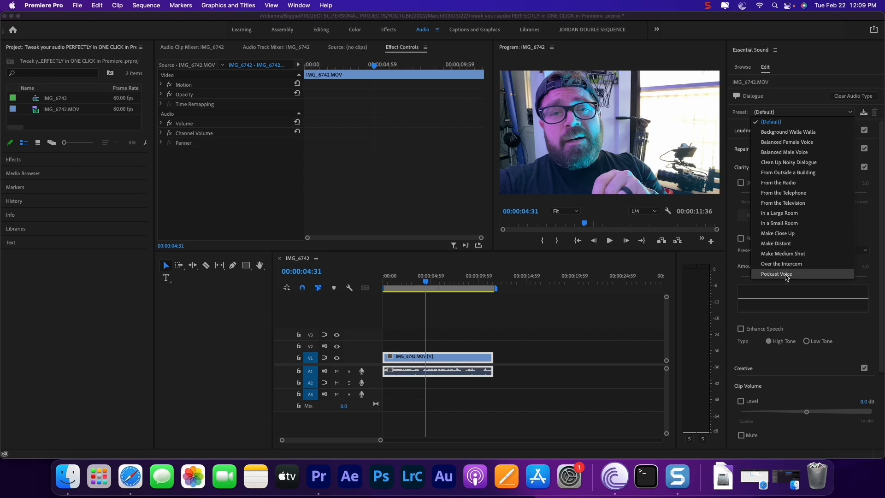
Choose Podcast Voice from the Essential Sound Preset dropdown for IMG_6742.MOV
click(776, 274)
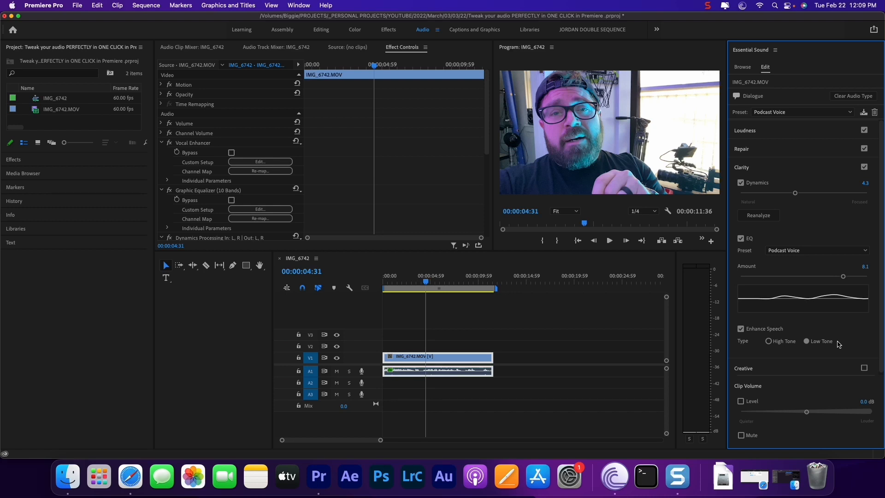
mouse_move(530, 302)
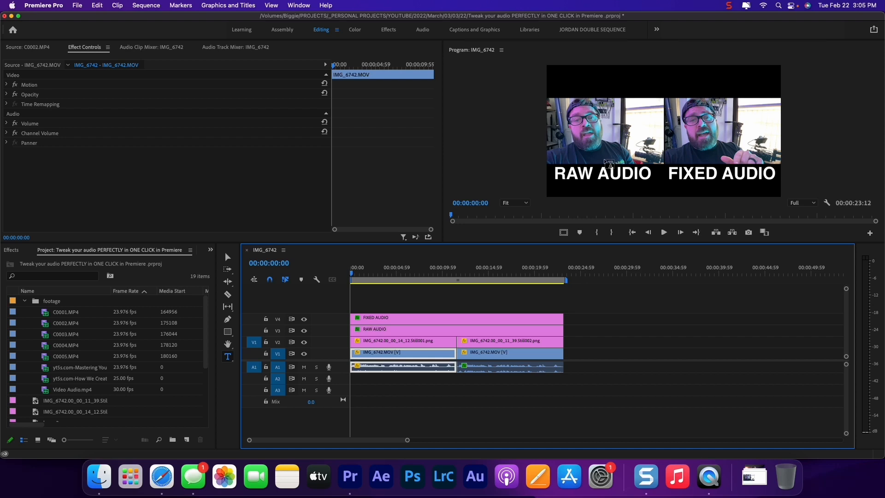
mouse_move(756, 193)
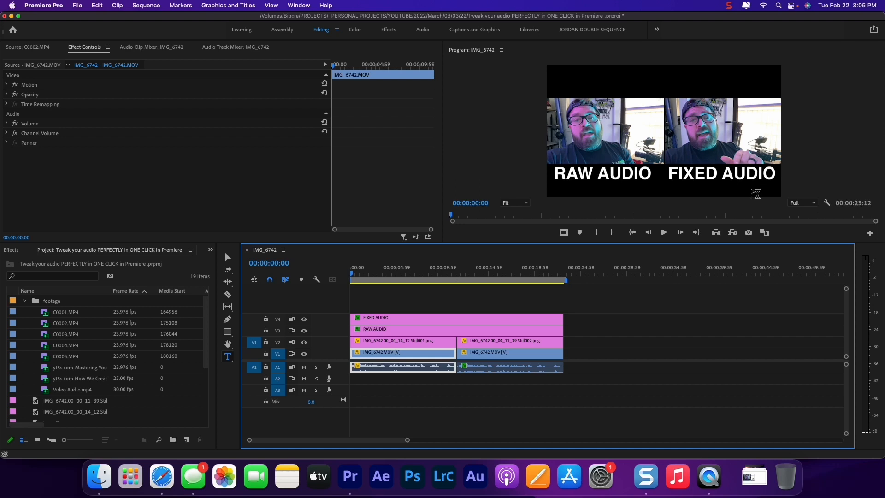
click(664, 232)
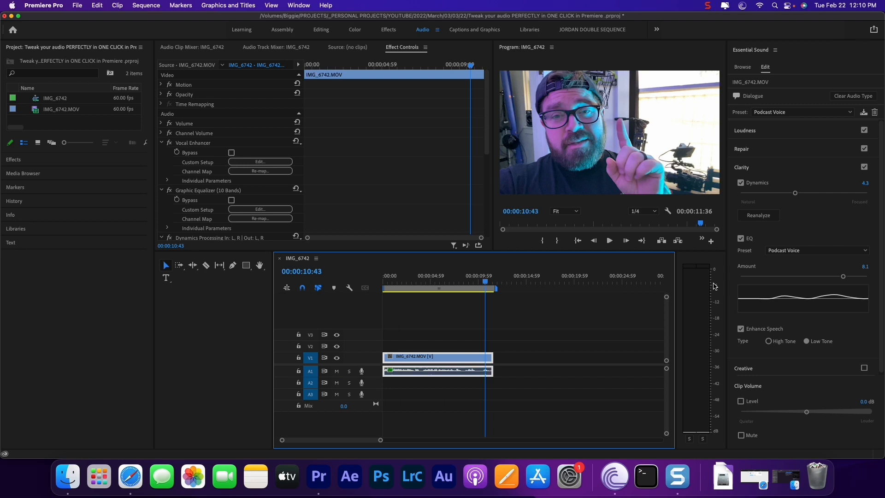
click(865, 130)
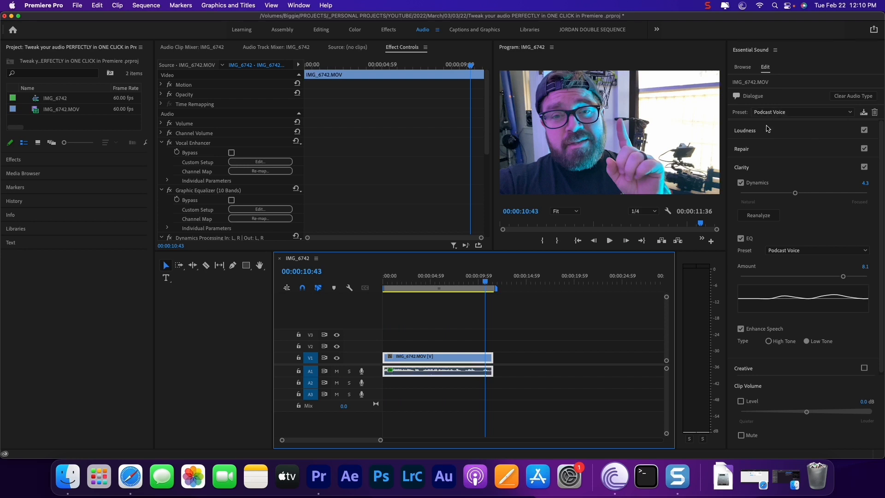
mouse_move(537, 270)
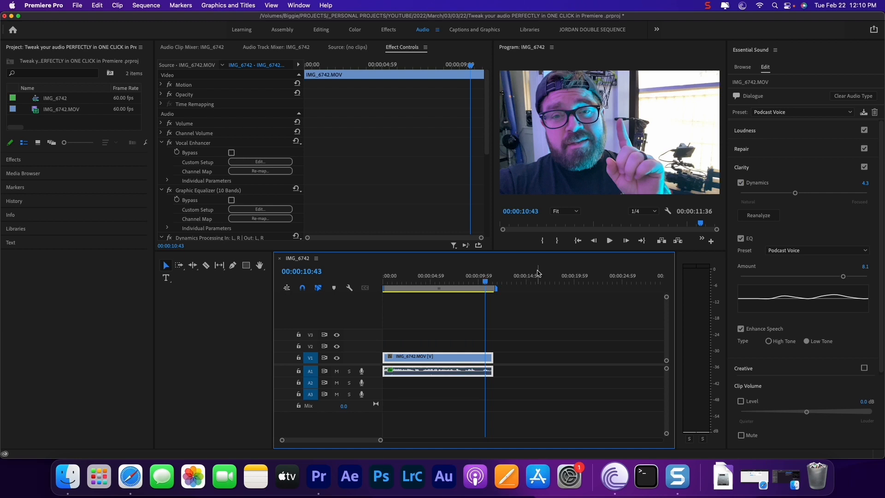